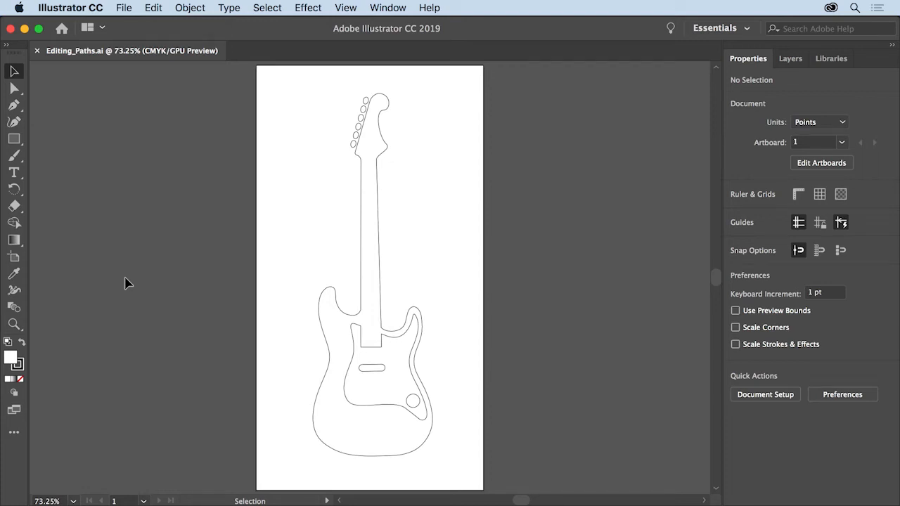
{"action": "mouse_move", "coordinate": [284, 342]}
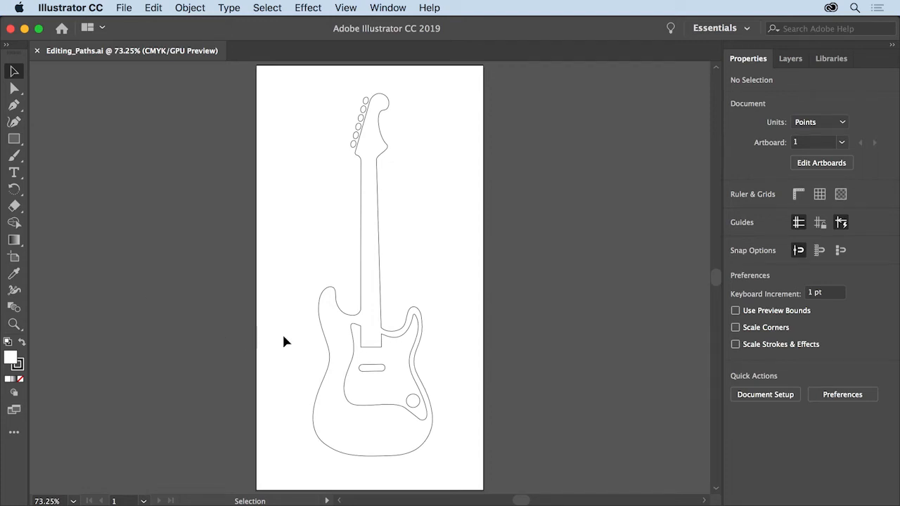
{"action": "mouse_move", "coordinate": [281, 330]}
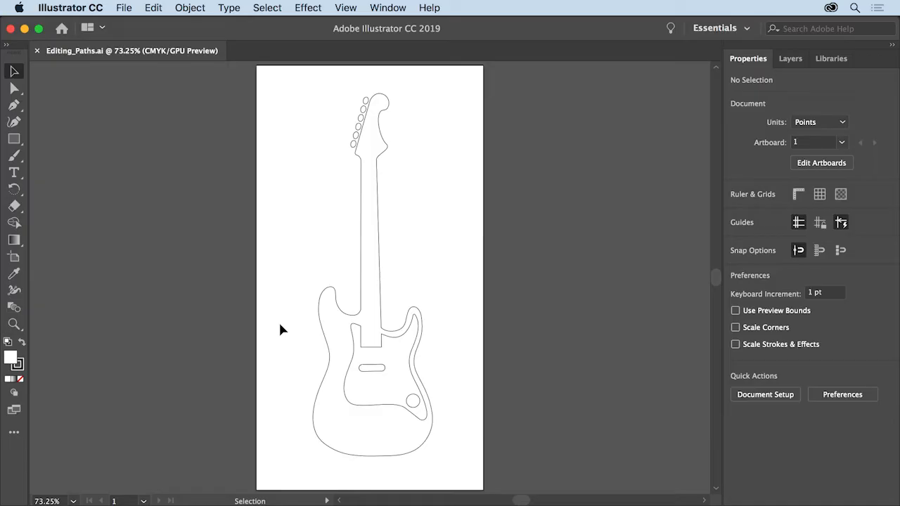
{"action": "mouse_move", "coordinate": [98, 100]}
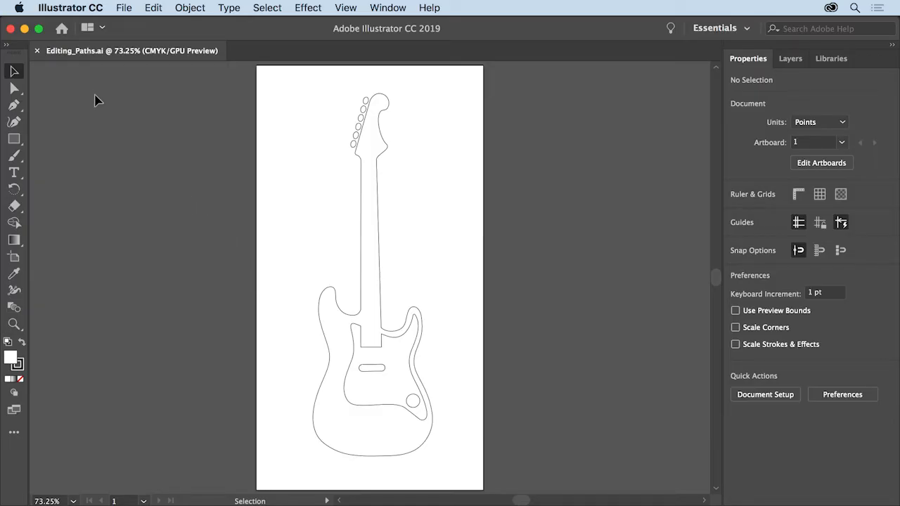
{"action": "mouse_move", "coordinate": [95, 89]}
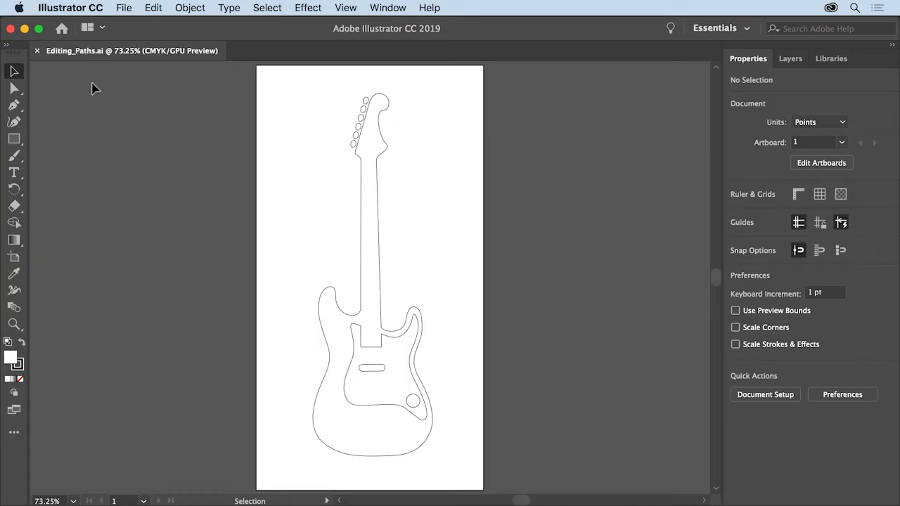
{"action": "mouse_move", "coordinate": [226, 282]}
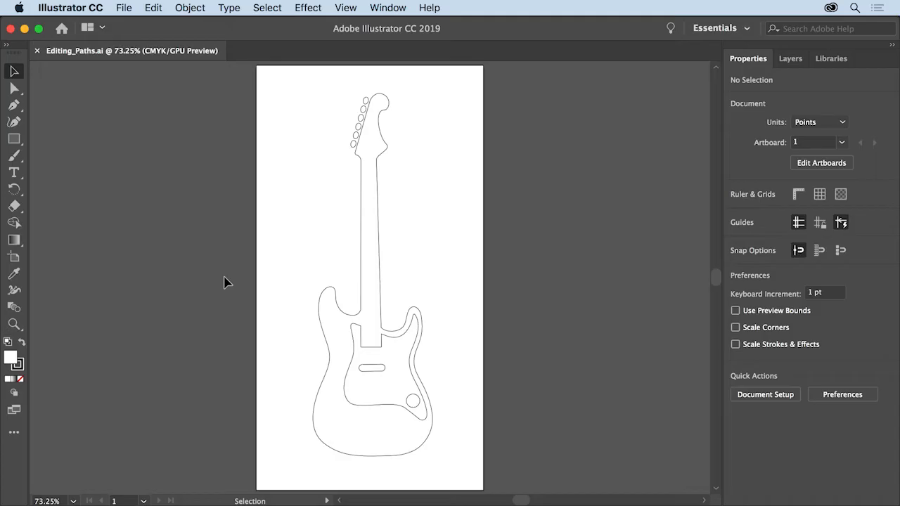
{"action": "mouse_move", "coordinate": [390, 391]}
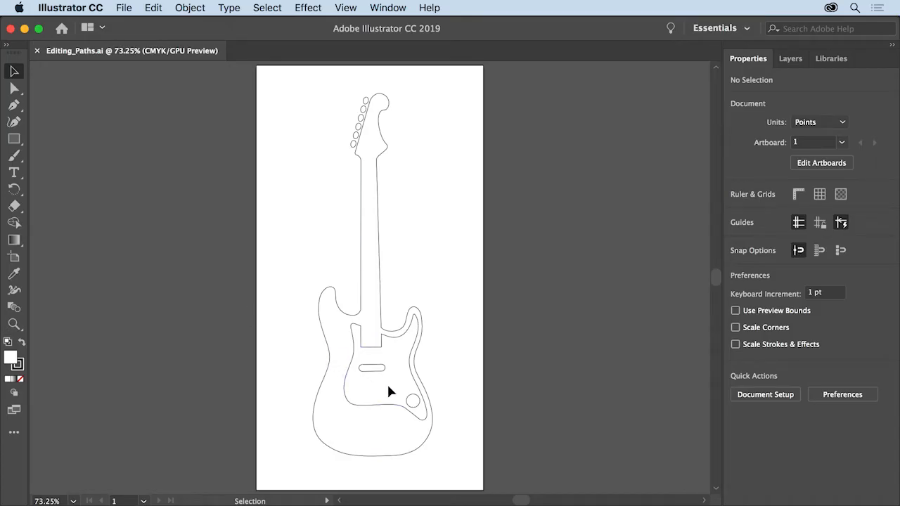
{"action": "mouse_move", "coordinate": [14, 324]}
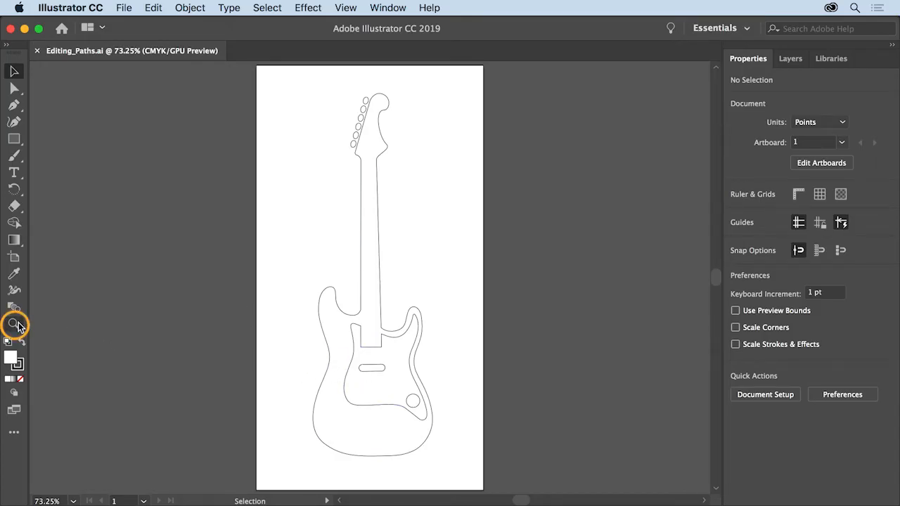
Zoom in to about 225% around the small circle on the guitar pickguard
{"action": "left_click", "coordinate": [14, 324]}
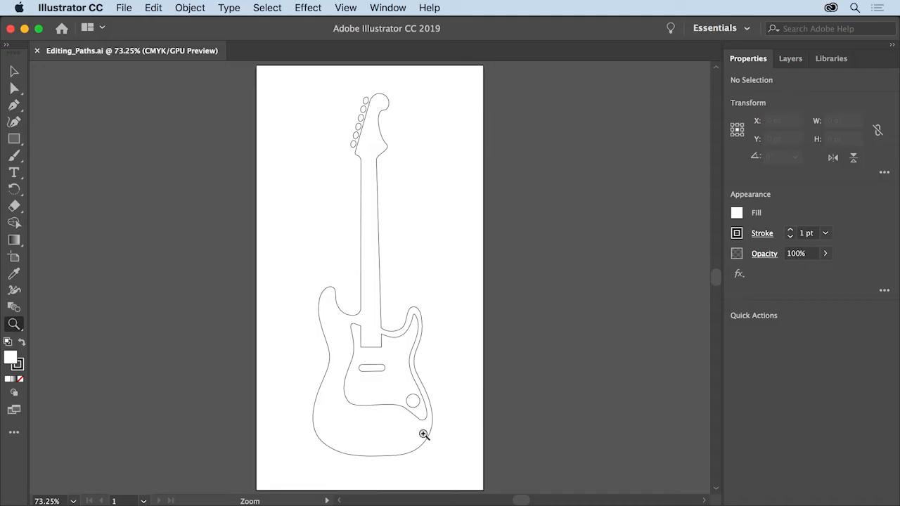
{"action": "left_click", "coordinate": [422, 433]}
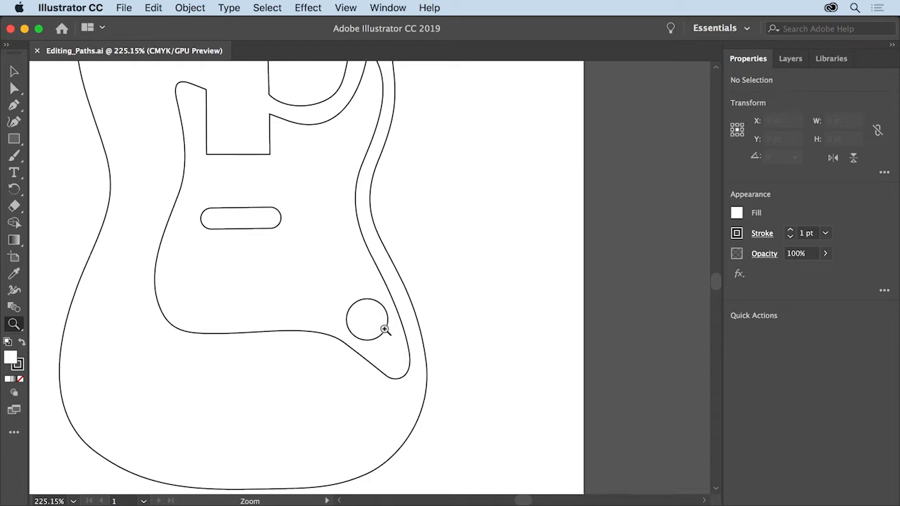
{"action": "left_click", "coordinate": [14, 88]}
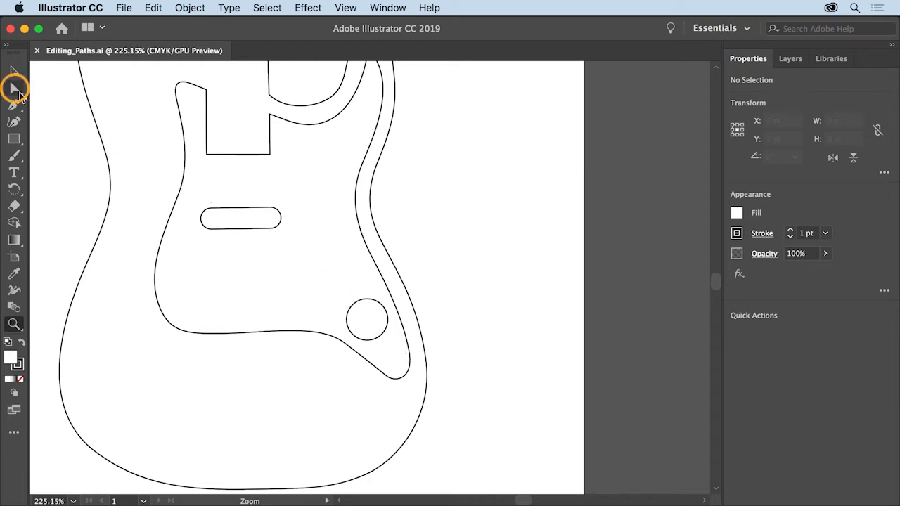
Select the small pickguard circle and drag its left anchor point rightward
{"action": "left_click", "coordinate": [14, 88]}
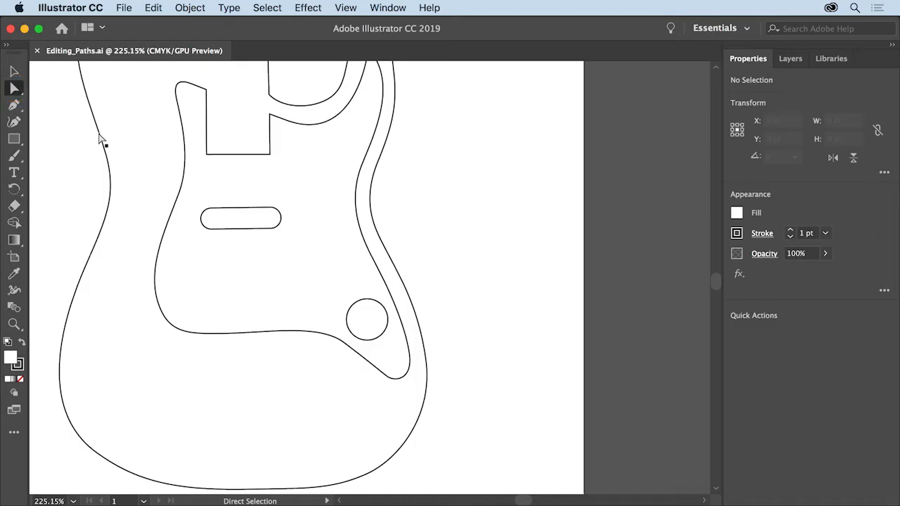
{"action": "mouse_move", "coordinate": [355, 314]}
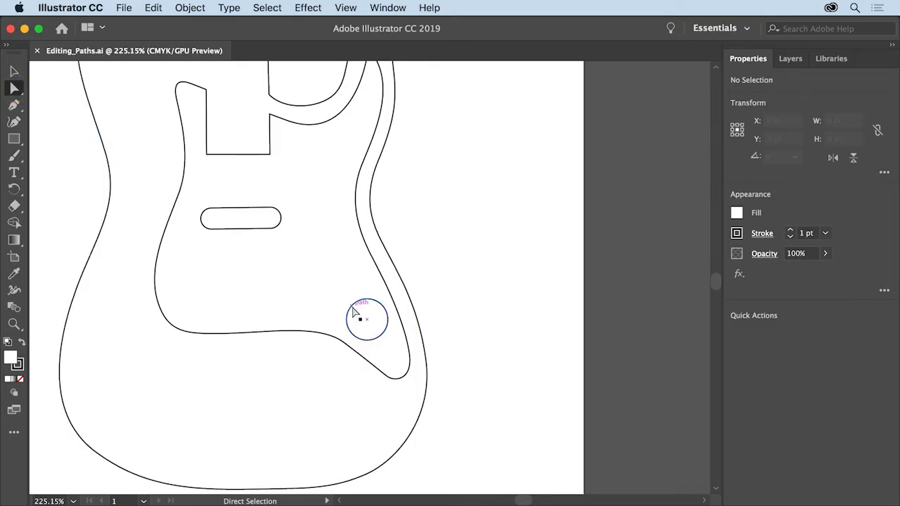
{"action": "left_click", "coordinate": [366, 319]}
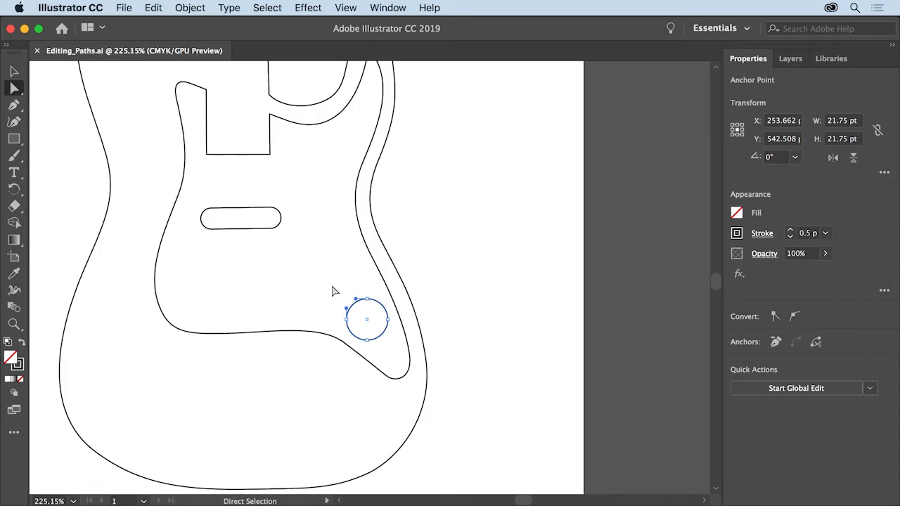
{"action": "mouse_move", "coordinate": [337, 304]}
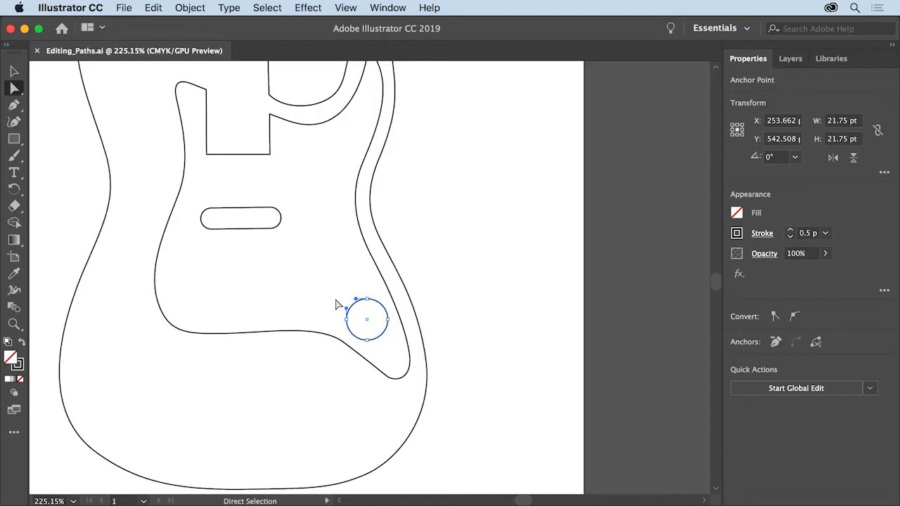
{"action": "mouse_move", "coordinate": [349, 318]}
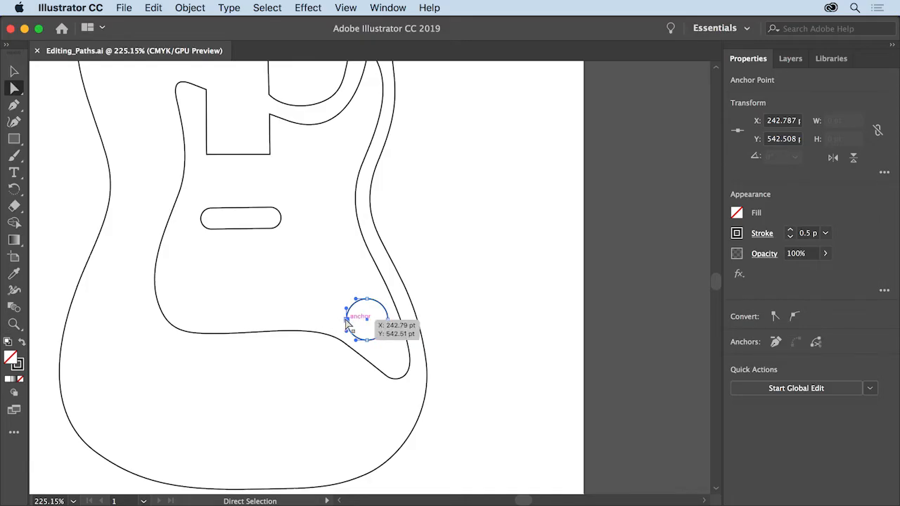
{"action": "left_click_drag", "start_coordinate": [355, 320], "coordinate": [364, 320]}
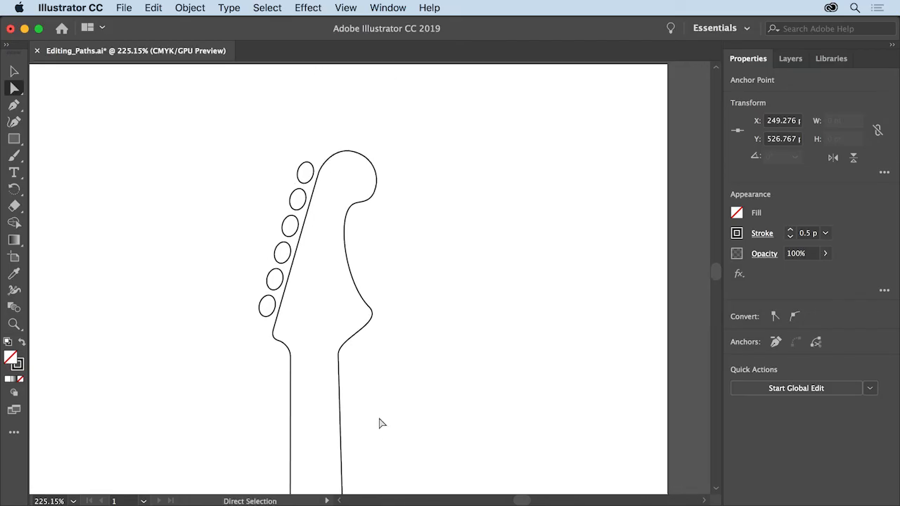
{"action": "mouse_move", "coordinate": [392, 168]}
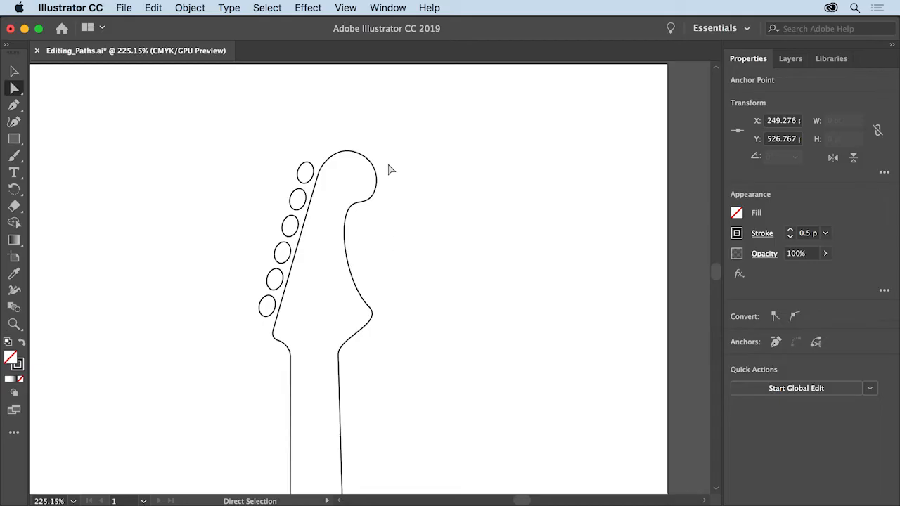
Use the View menu to bring the headstock outline into view
{"action": "left_click", "coordinate": [345, 8]}
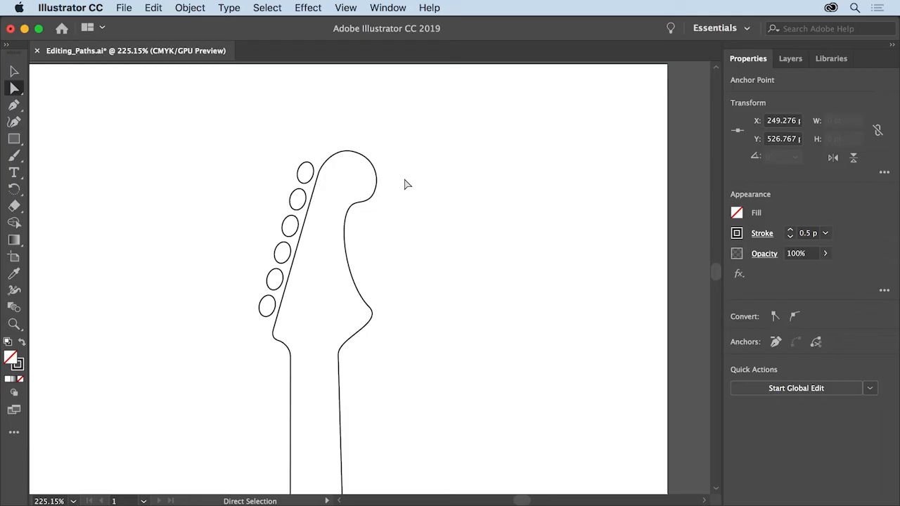
{"action": "mouse_move", "coordinate": [399, 241]}
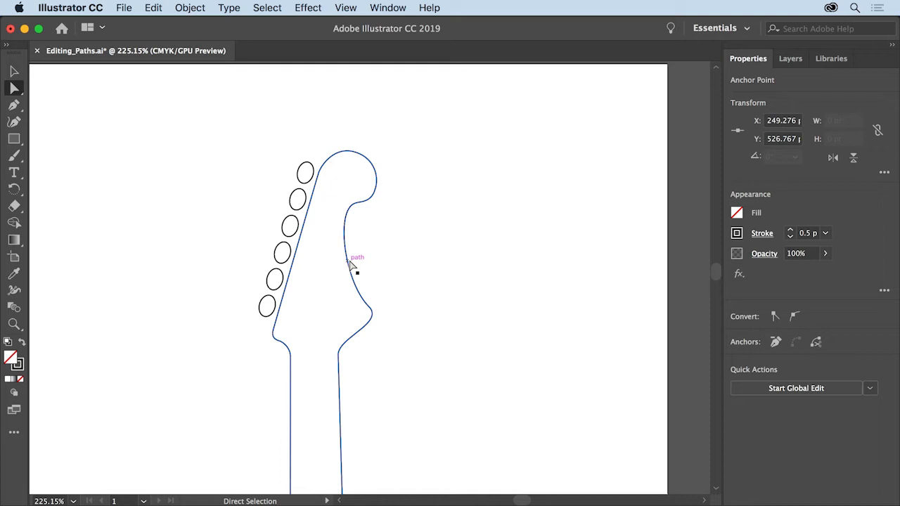
Select the headstock outline path to reveal its anchor handles
{"action": "left_click", "coordinate": [354, 273]}
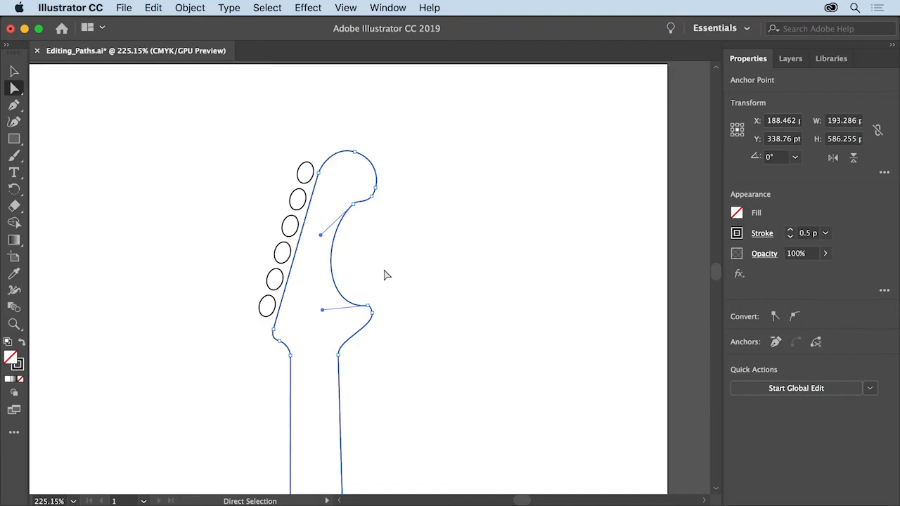
{"action": "mouse_move", "coordinate": [344, 460]}
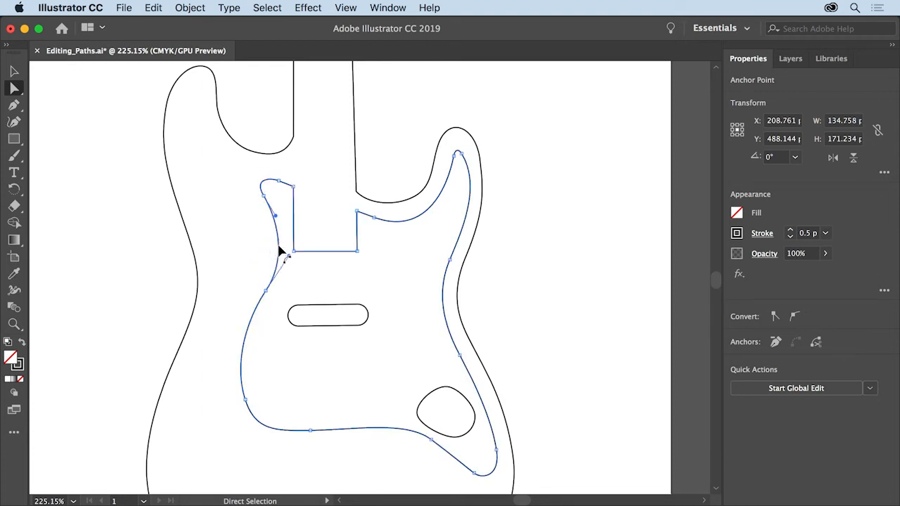
{"action": "mouse_move", "coordinate": [325, 257]}
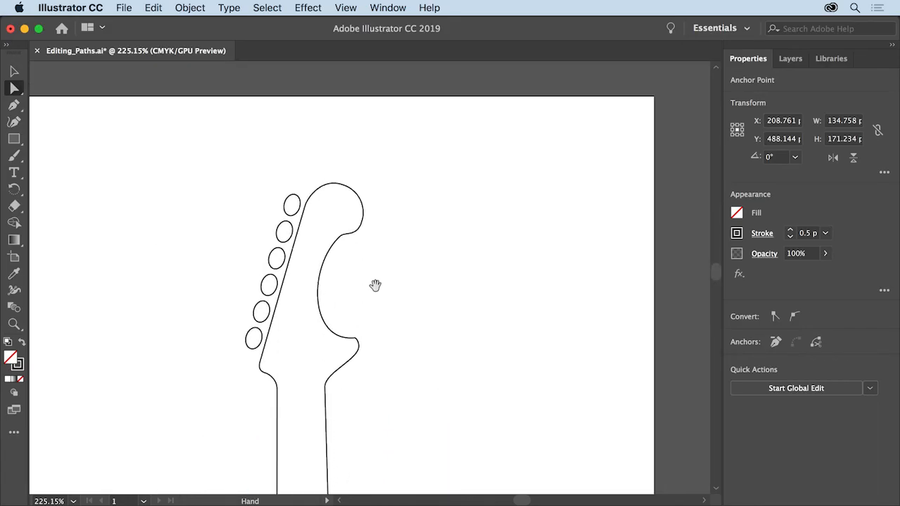
Pick the selection tool with the reshaped headstock back in view
{"action": "left_click", "coordinate": [14, 88]}
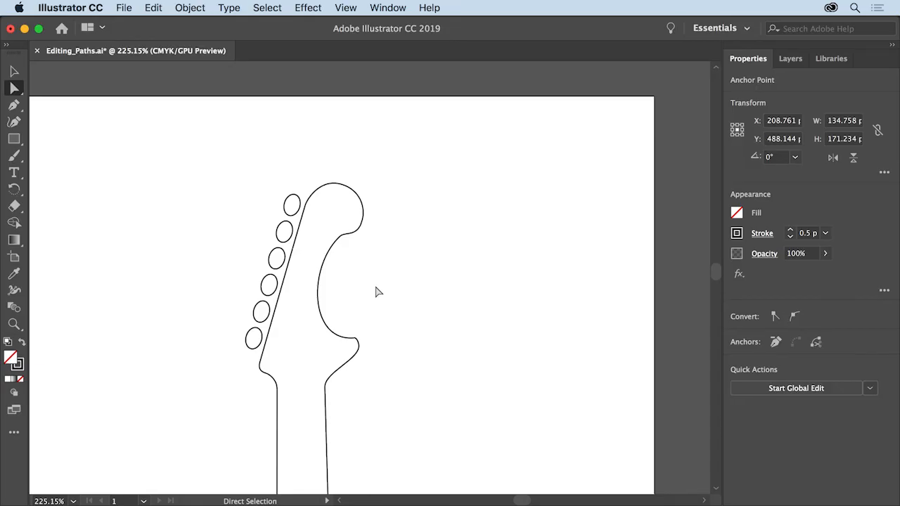
{"action": "mouse_move", "coordinate": [371, 287]}
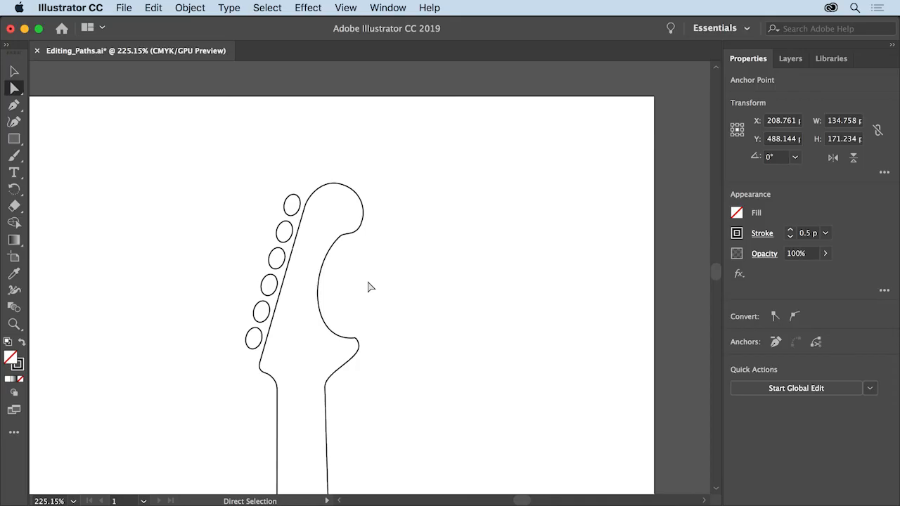
{"action": "mouse_move", "coordinate": [14, 121]}
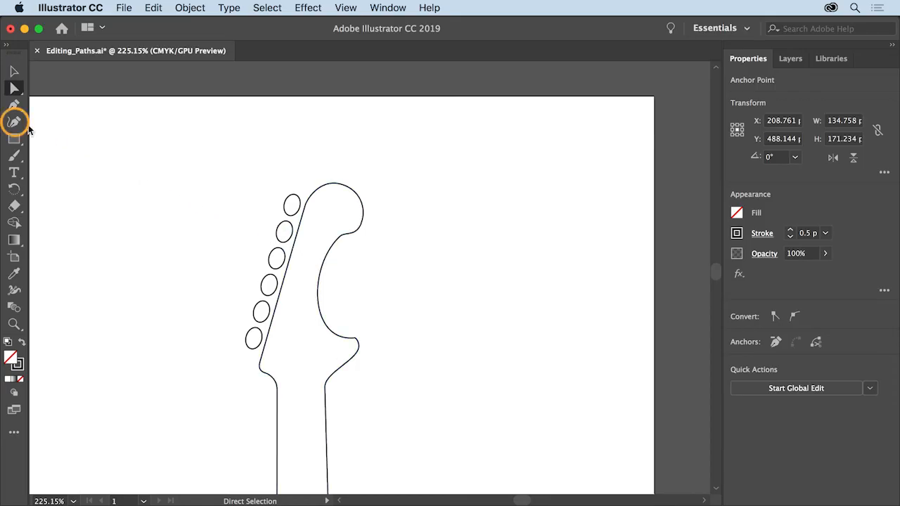
Select the headstock outline with the Curvature tool to edit its curve
{"action": "left_click", "coordinate": [14, 122]}
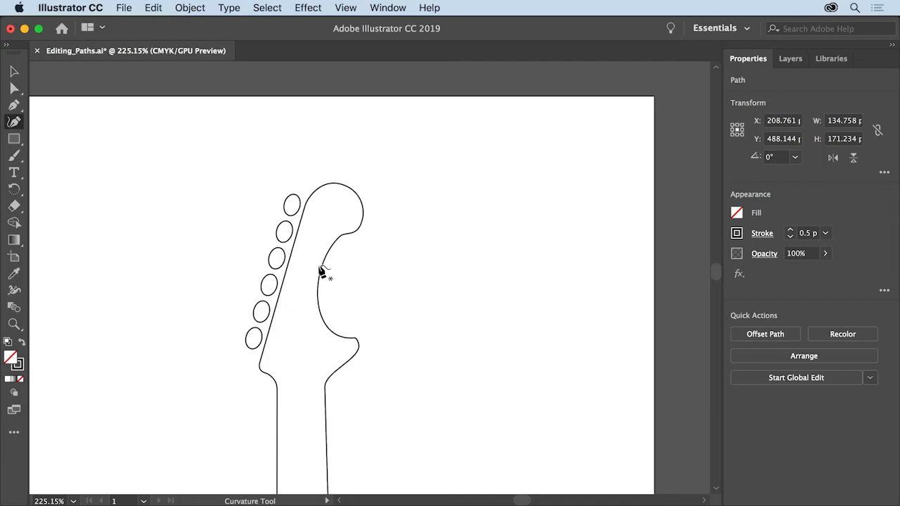
{"action": "left_click", "coordinate": [321, 271]}
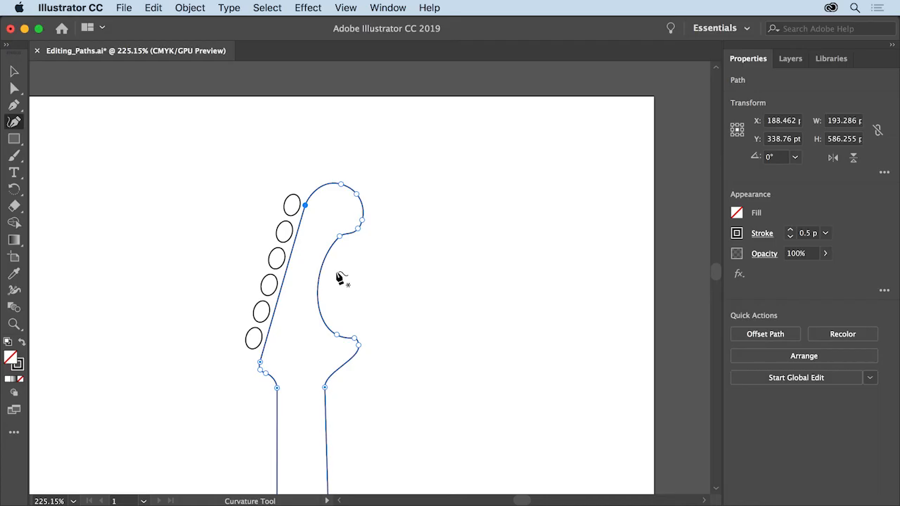
{"action": "mouse_move", "coordinate": [349, 254]}
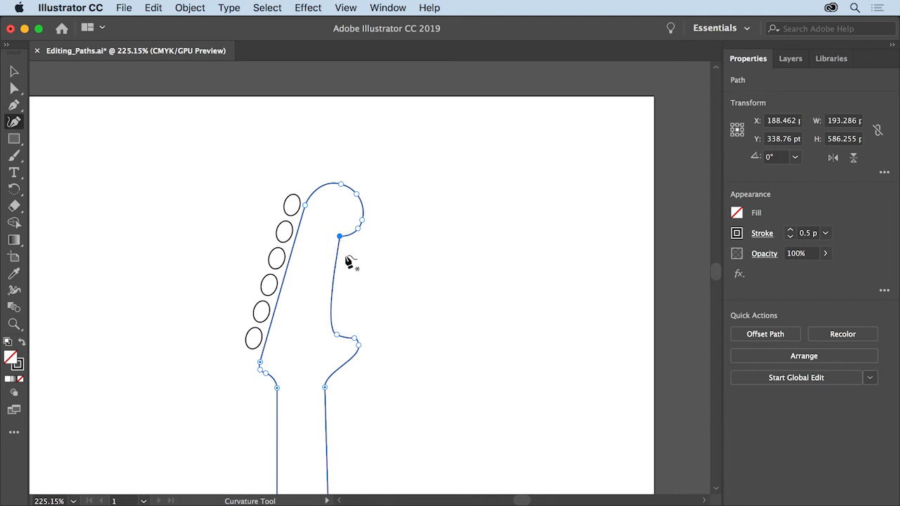
{"action": "mouse_move", "coordinate": [344, 274]}
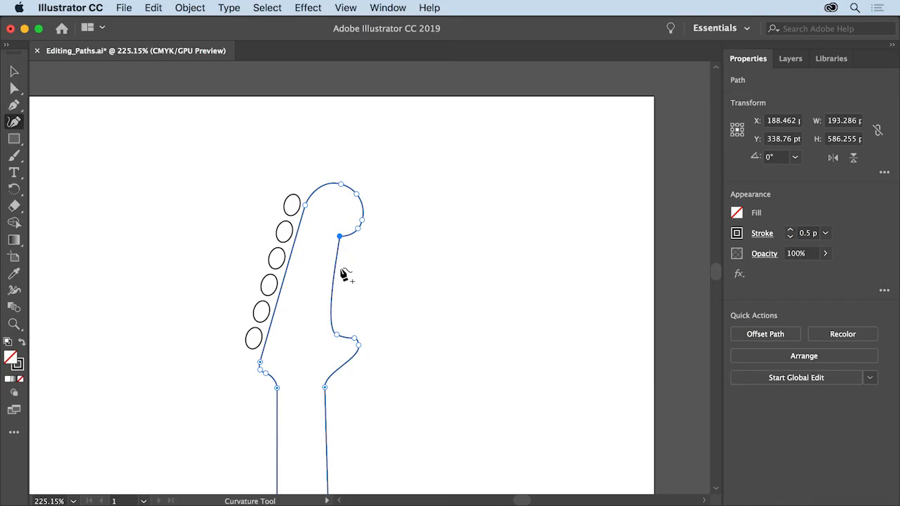
{"action": "mouse_move", "coordinate": [341, 278]}
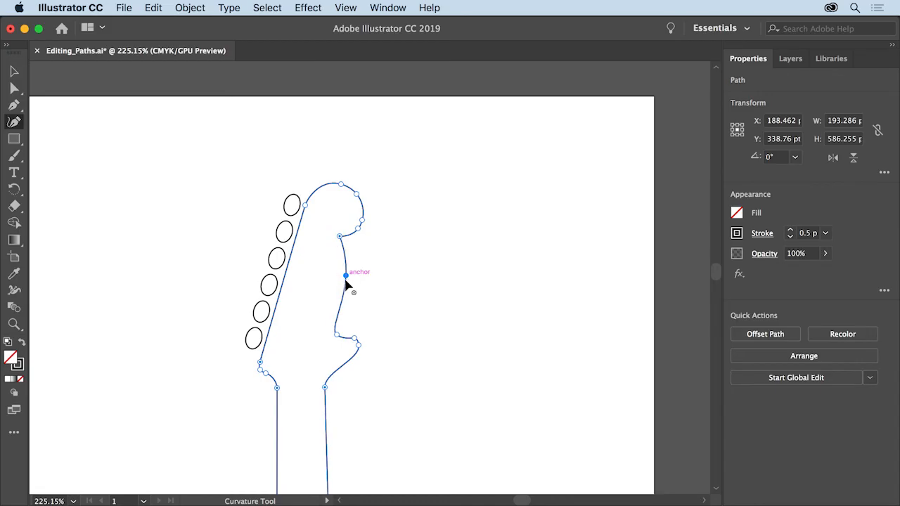
{"action": "mouse_move", "coordinate": [342, 313]}
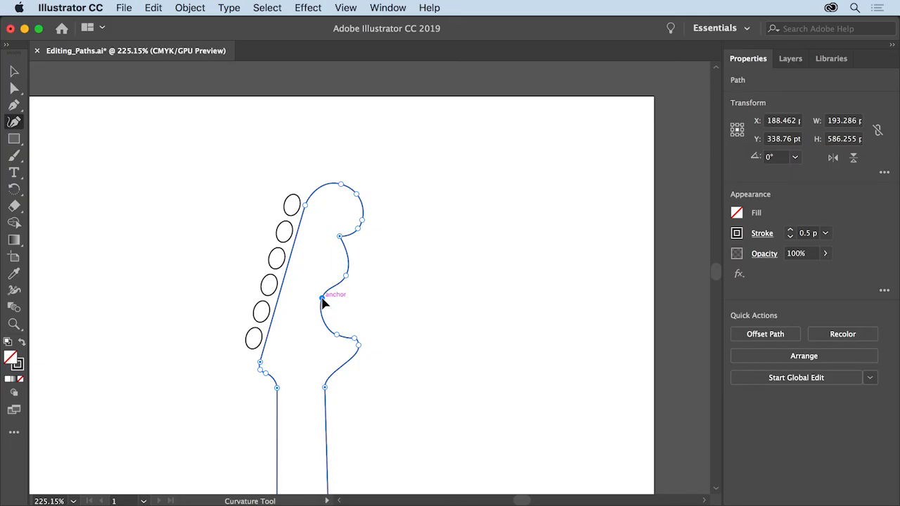
Add a curve point on the headstock's inner edge to bow it inward
{"action": "left_click", "coordinate": [324, 299]}
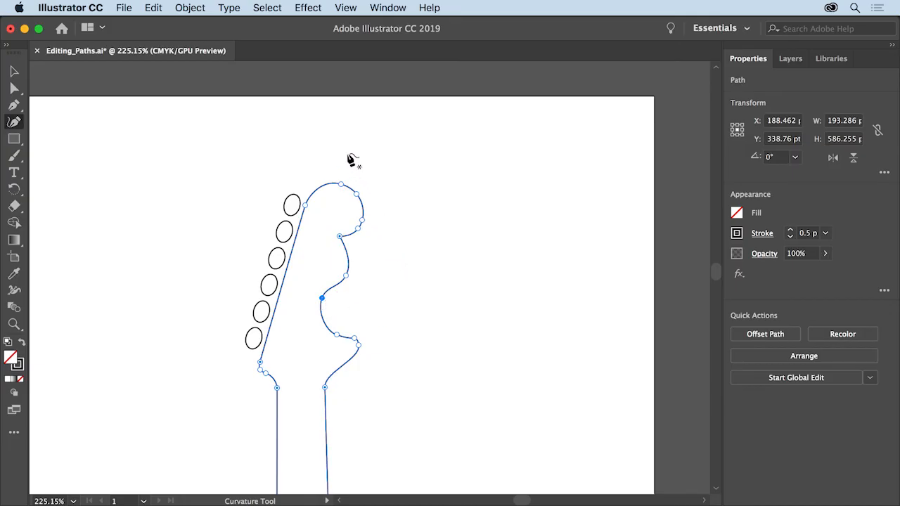
Deselect everything and fit the whole artboard in the window
{"action": "left_click", "coordinate": [267, 8]}
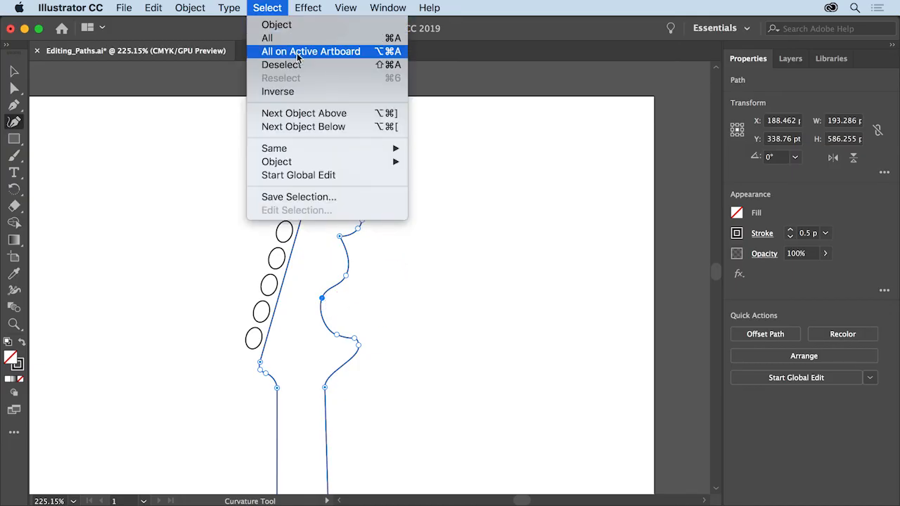
{"action": "left_click", "coordinate": [281, 64]}
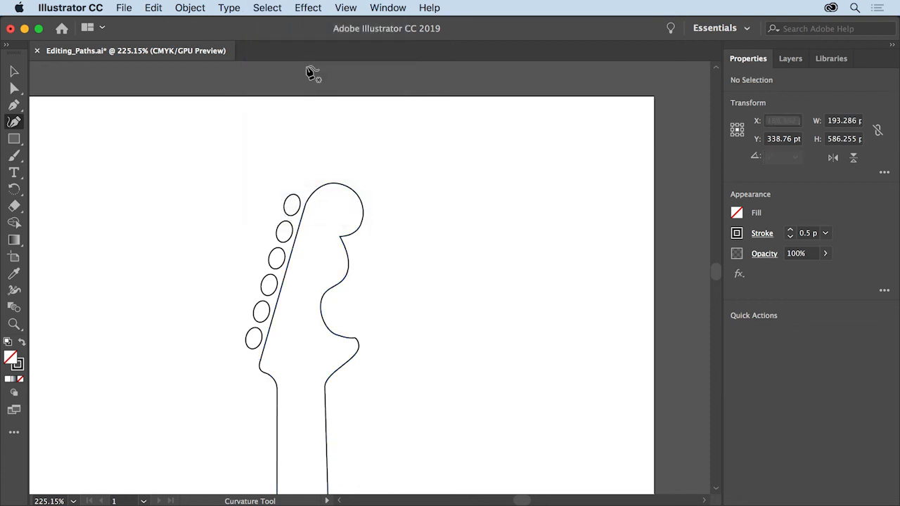
{"action": "left_click", "coordinate": [345, 8]}
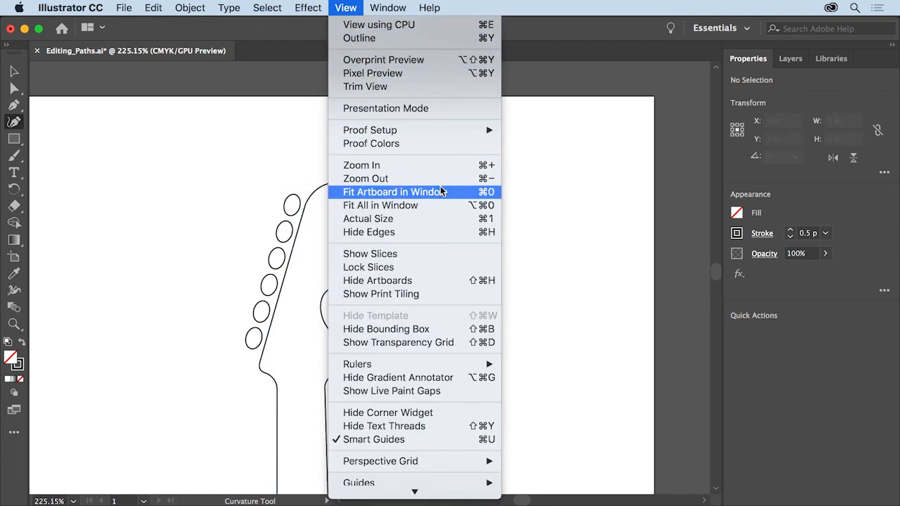
{"action": "left_click", "coordinate": [392, 191]}
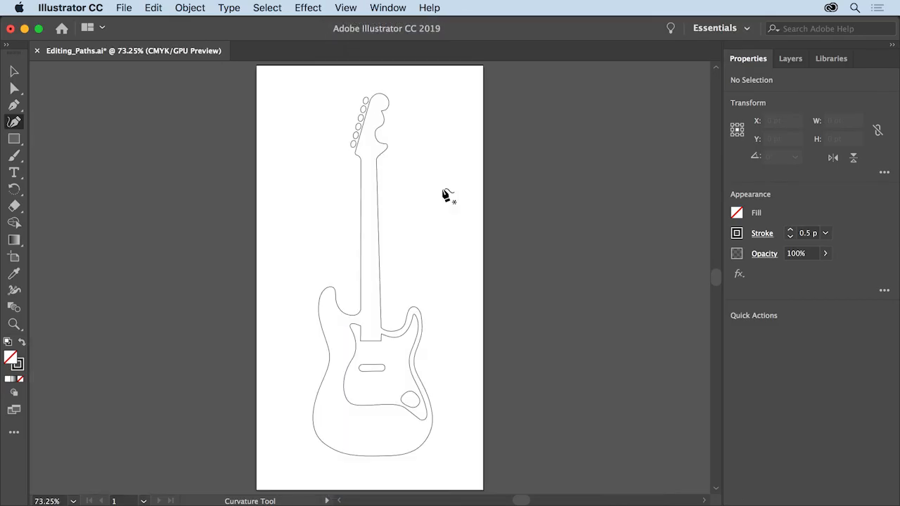